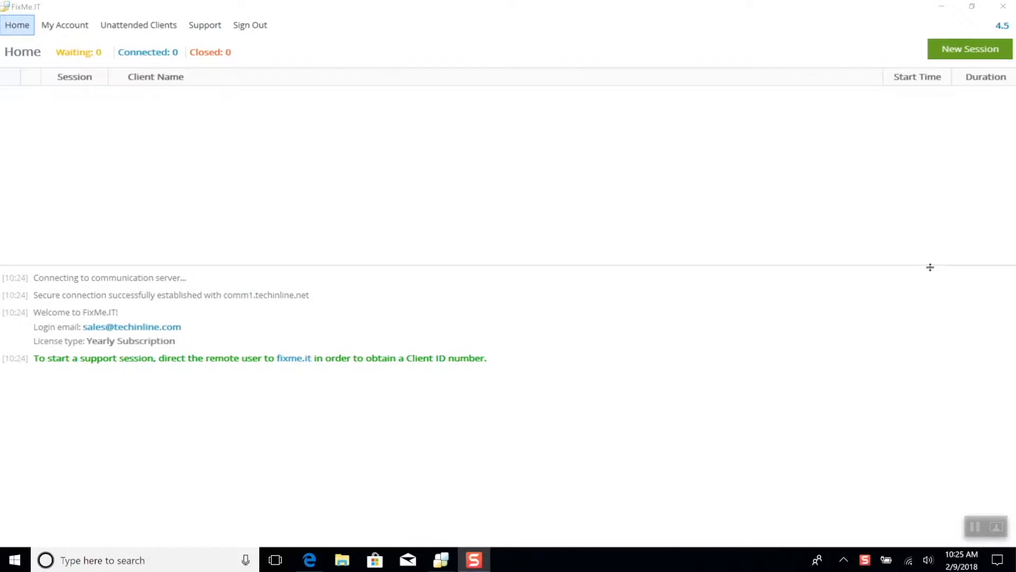
mouse_move(927, 269)
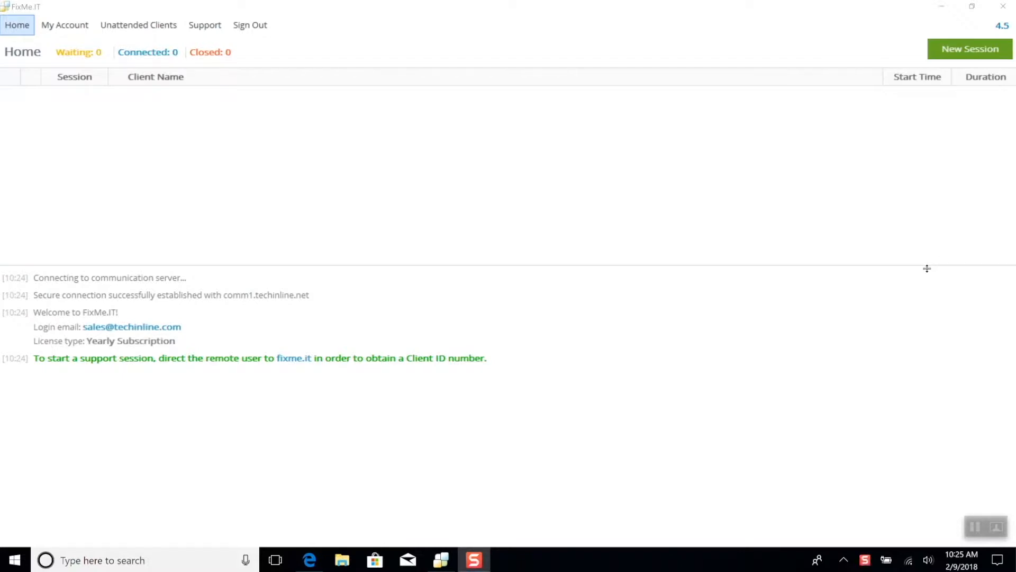
Connect a new session to client ID 446648 named 'Presentation'
click(970, 48)
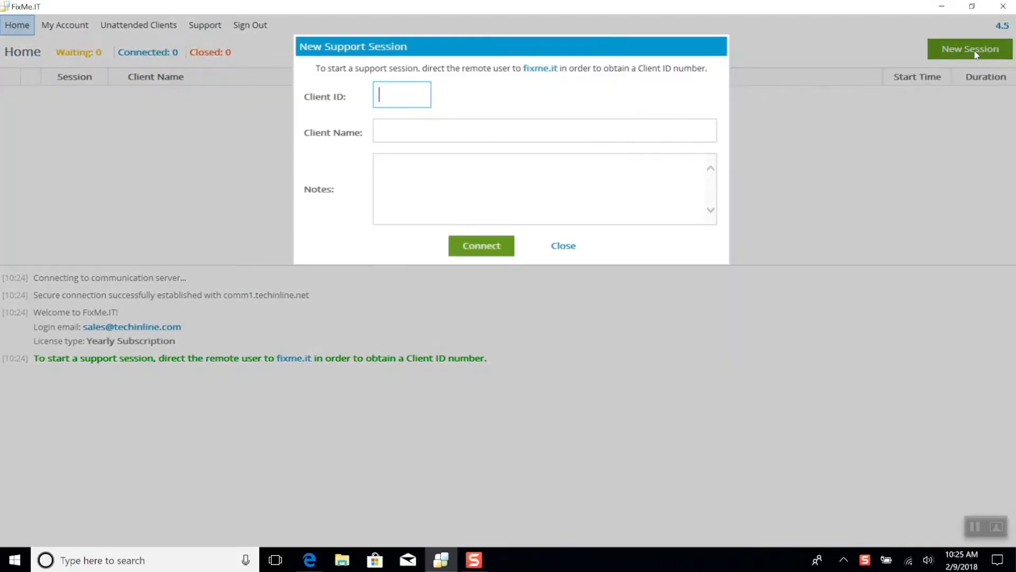
text(446648)
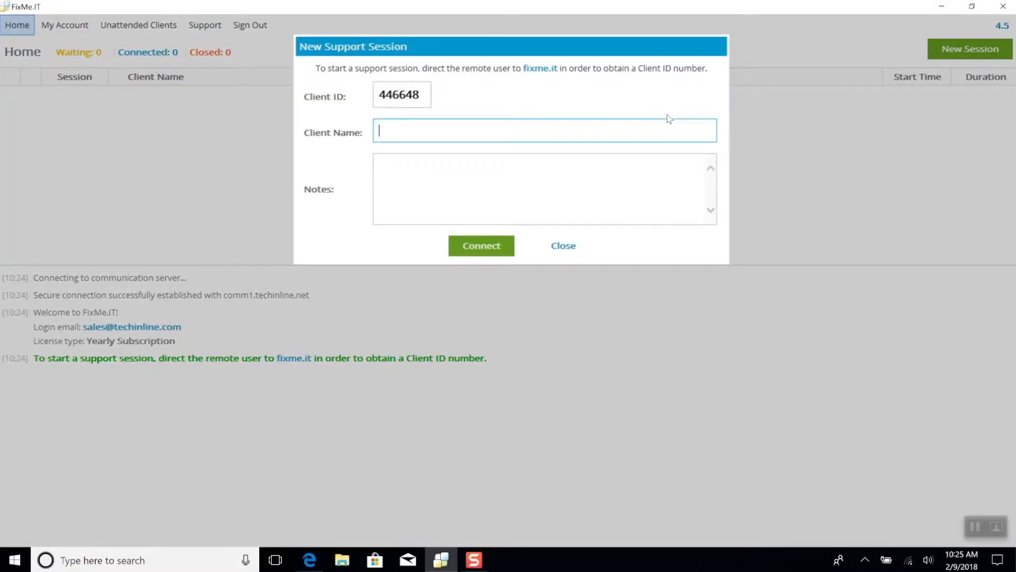
text(Presentation)
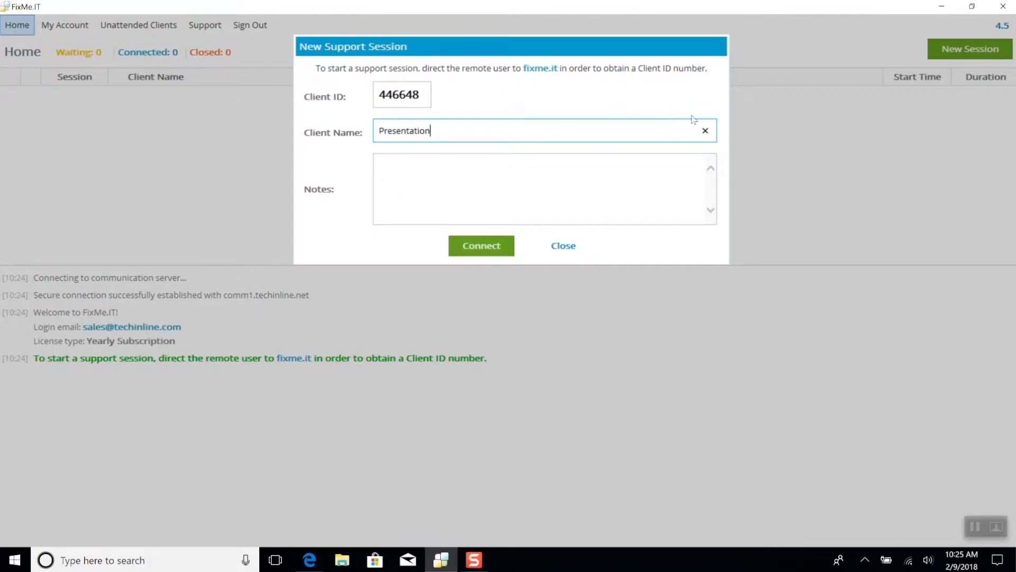
click(481, 246)
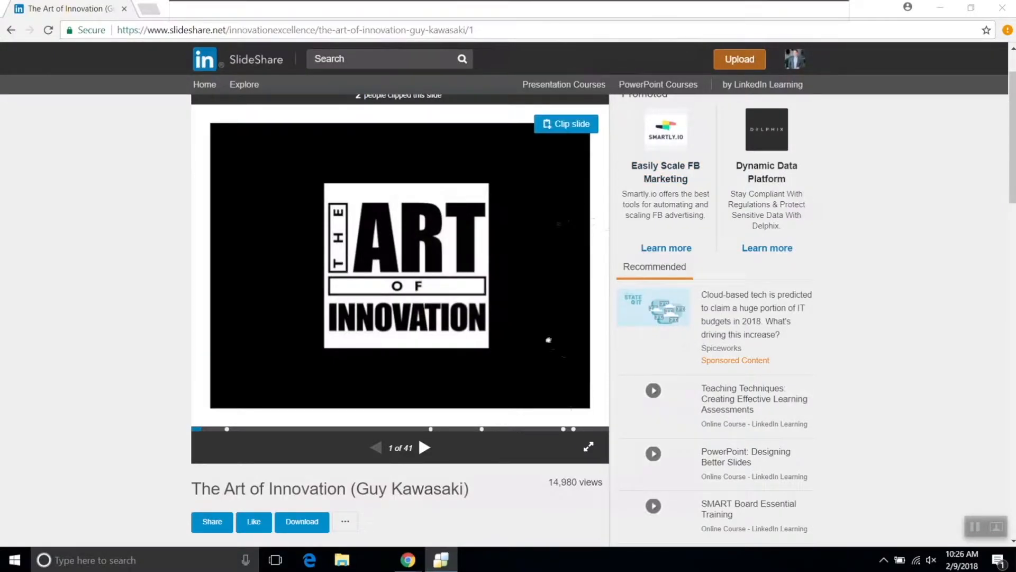
View The Art of Innovation (Guy Kawasaki) SlideShare page at slide 1 of 41
click(587, 445)
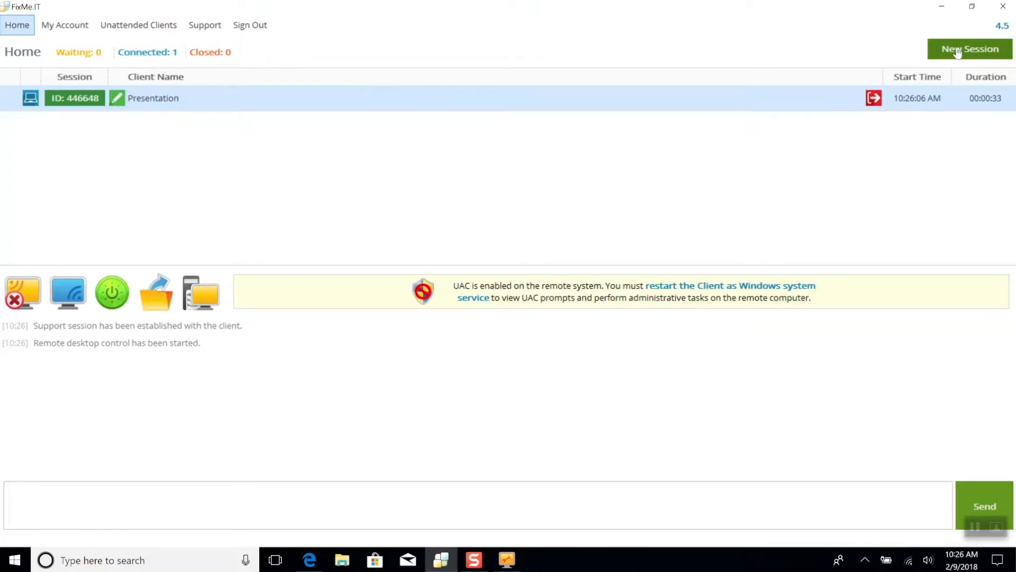
Connect a second session to client 021493 'User Machine #2' and start Local Desktop View
click(970, 48)
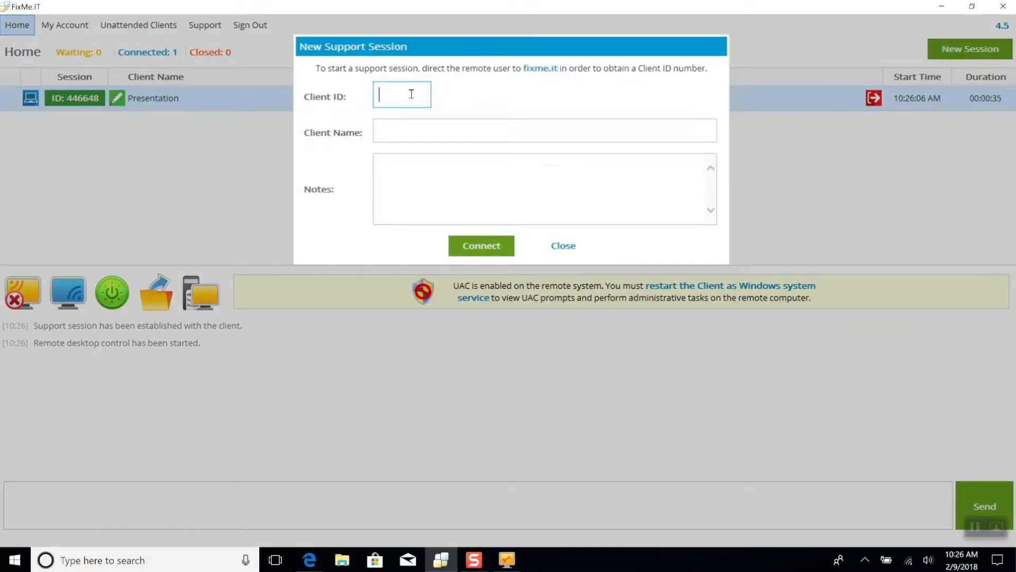
text(021493)
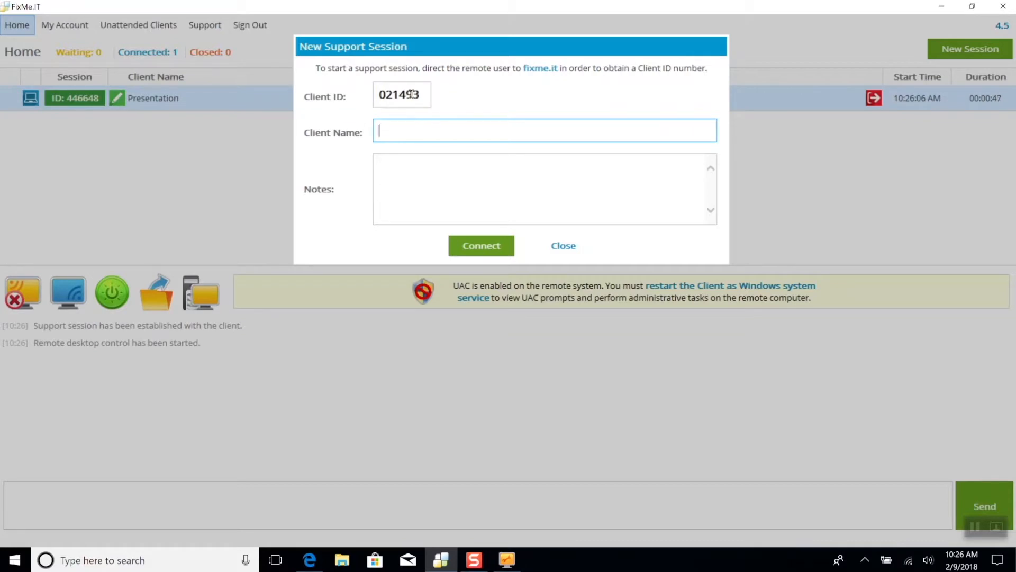
click(481, 246)
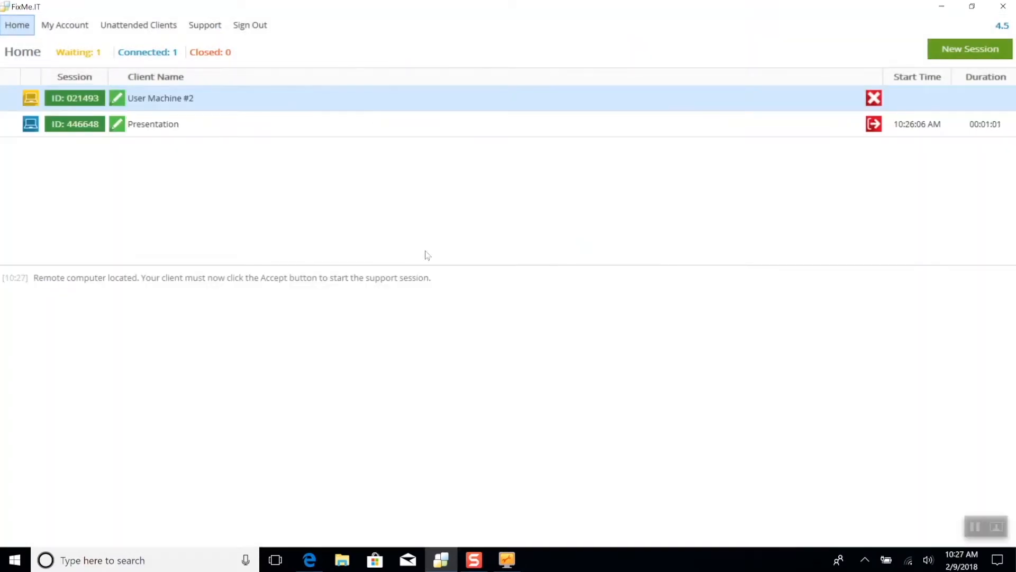
click(112, 292)
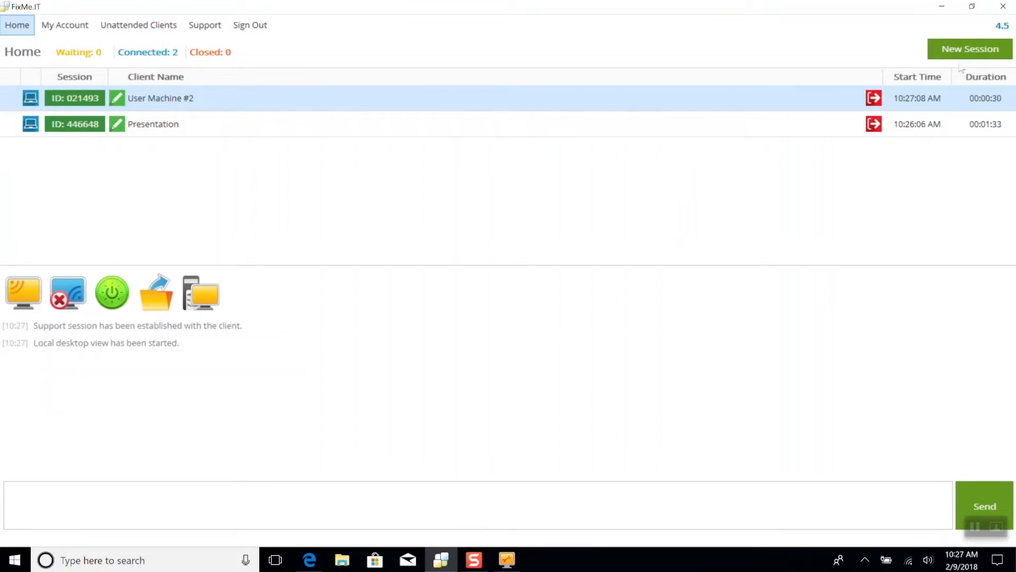
Connect a third session to client ID 998352
click(970, 49)
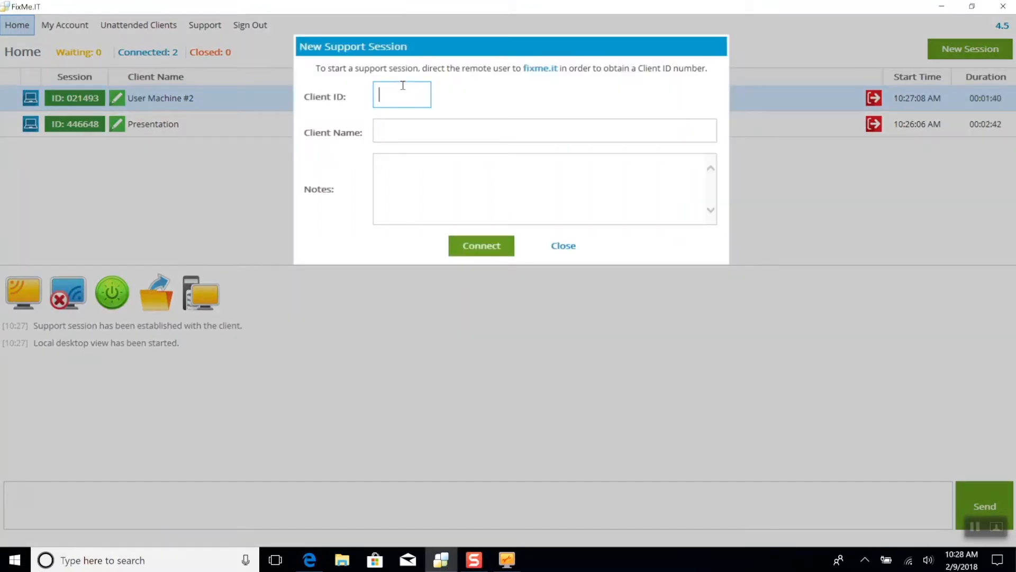
text(998352)
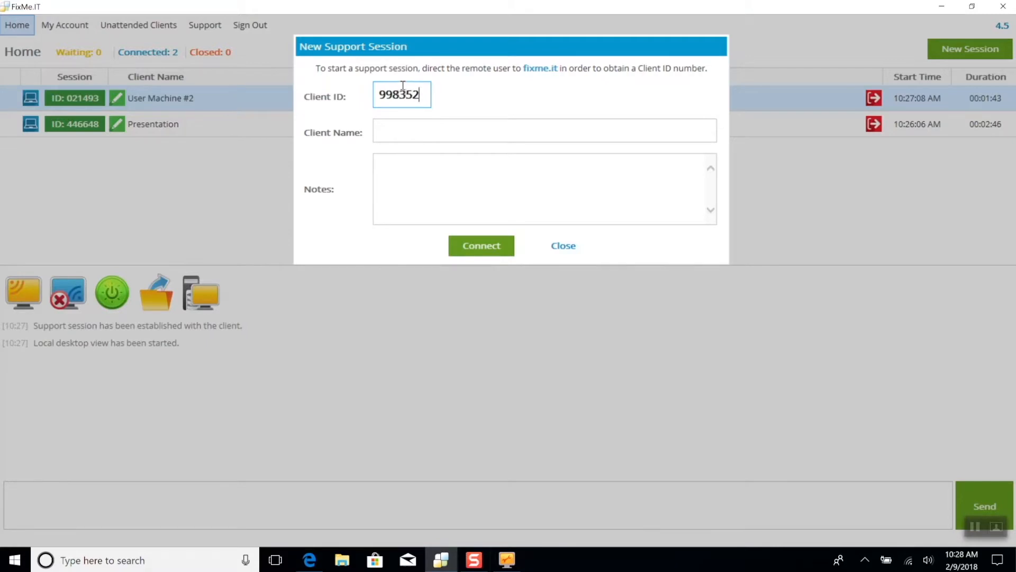
click(481, 246)
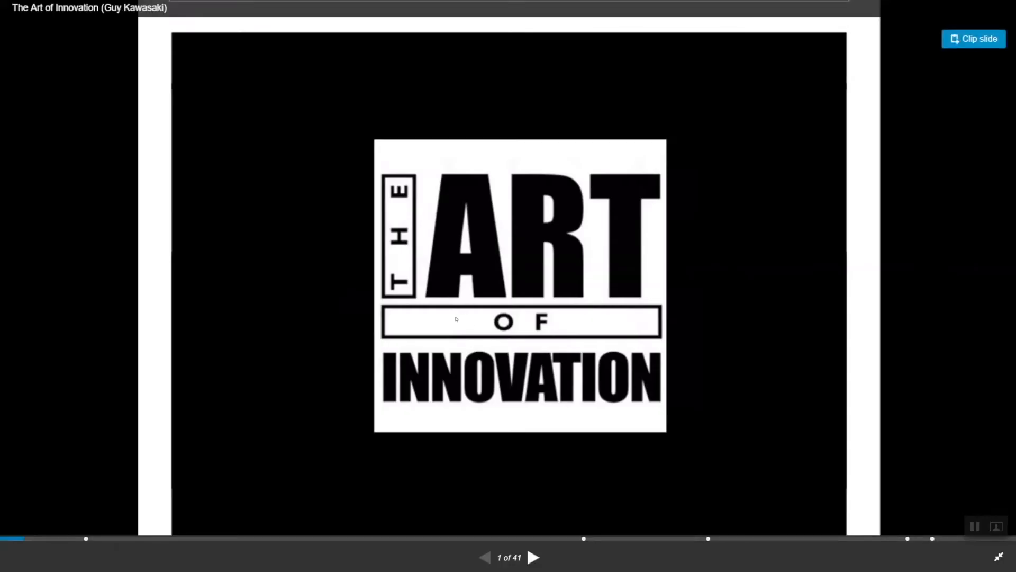
mouse_move(453, 318)
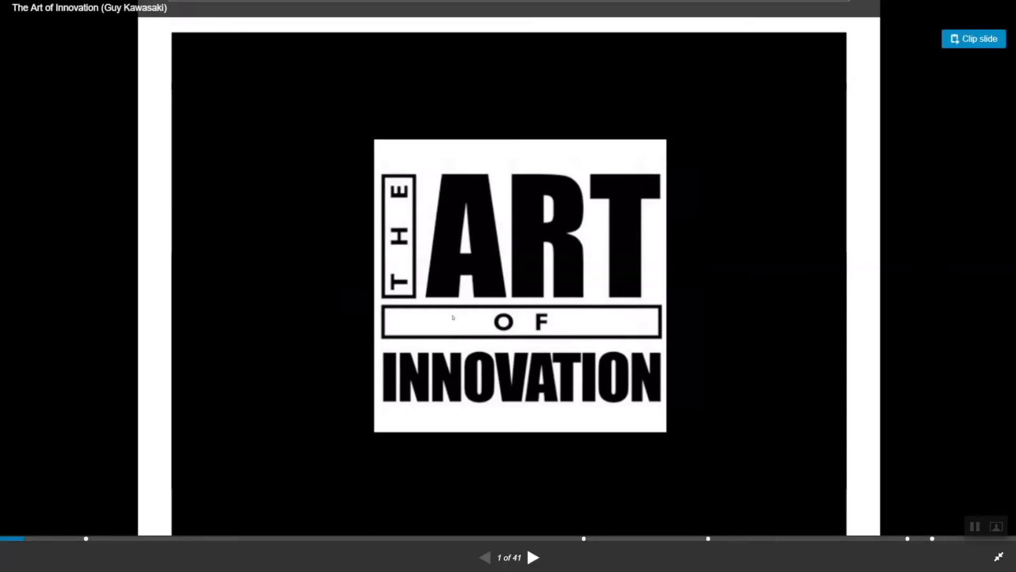
mouse_move(637, 133)
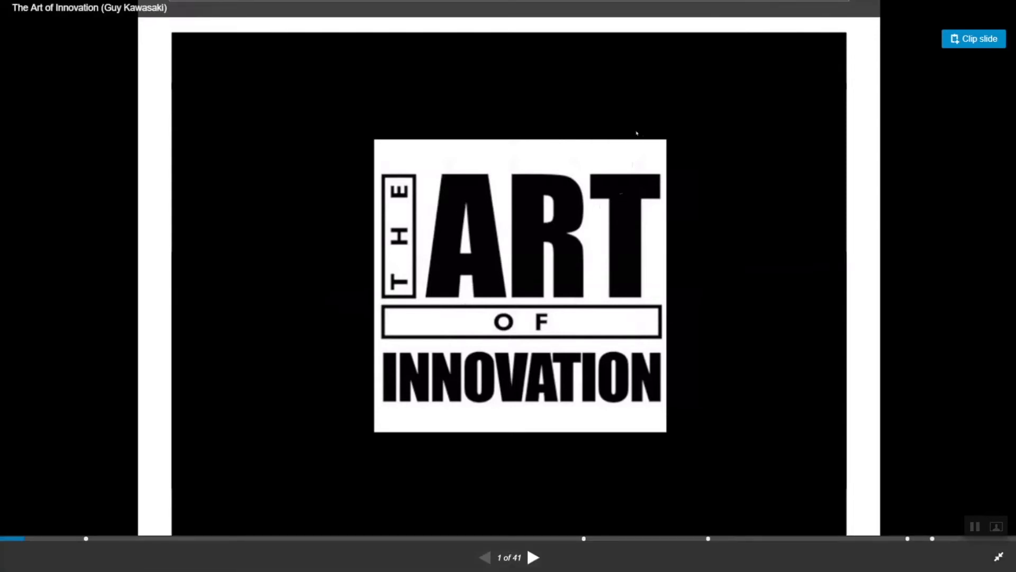
mouse_move(615, 181)
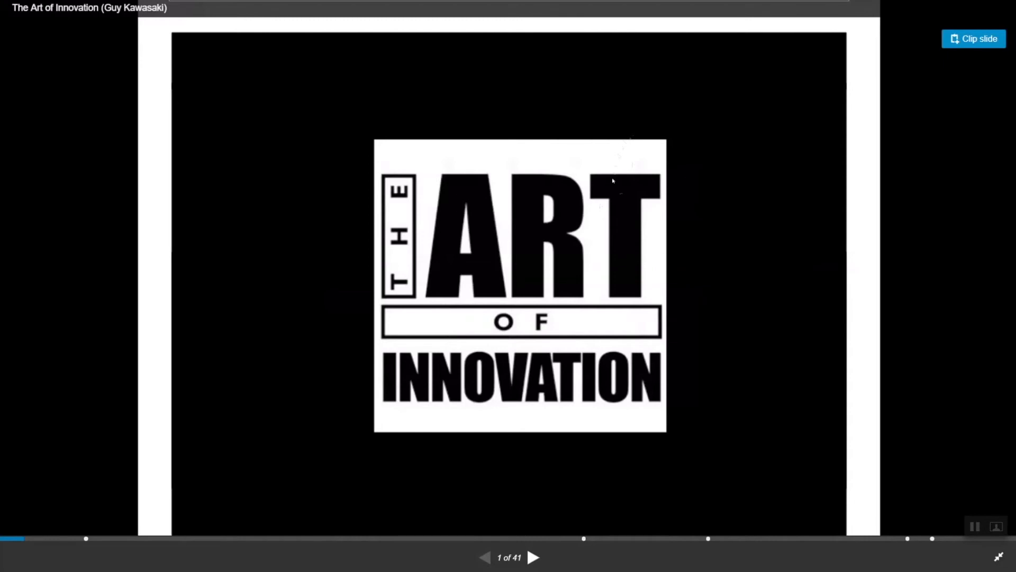